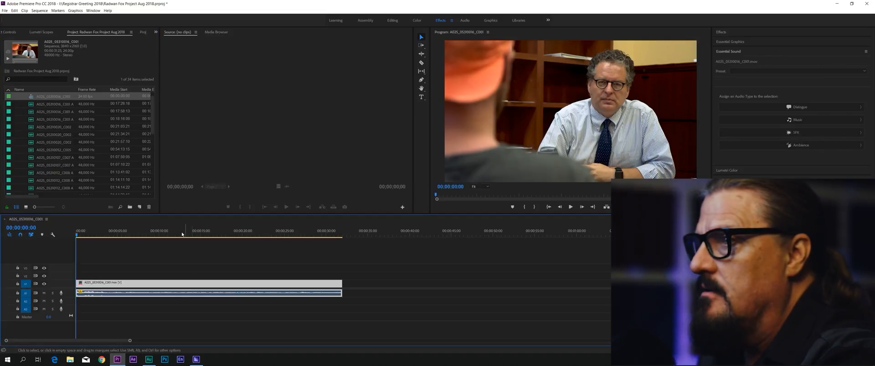
- Select the A025_05310016_C001 sequence in the Project panel and bring up the Sequence menu
click(202, 231)
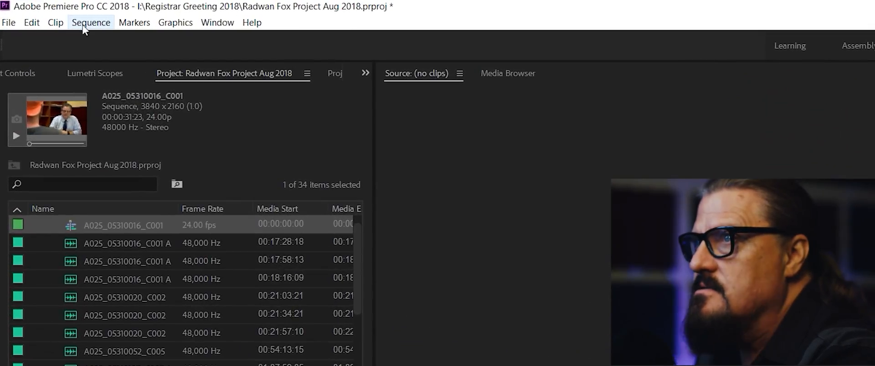
click(91, 22)
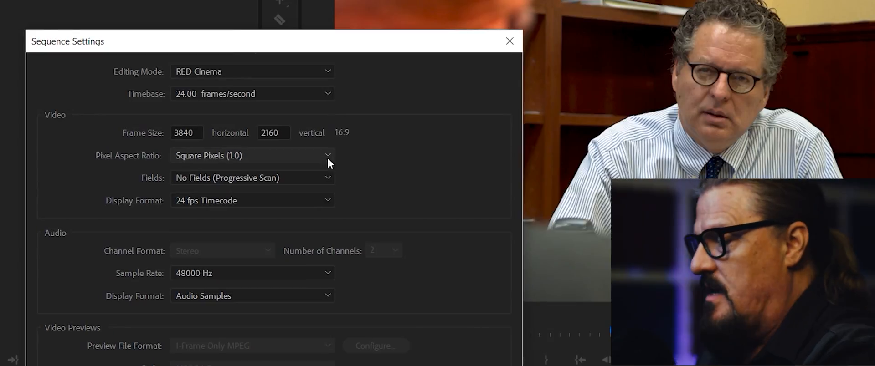
mouse_move(361, 165)
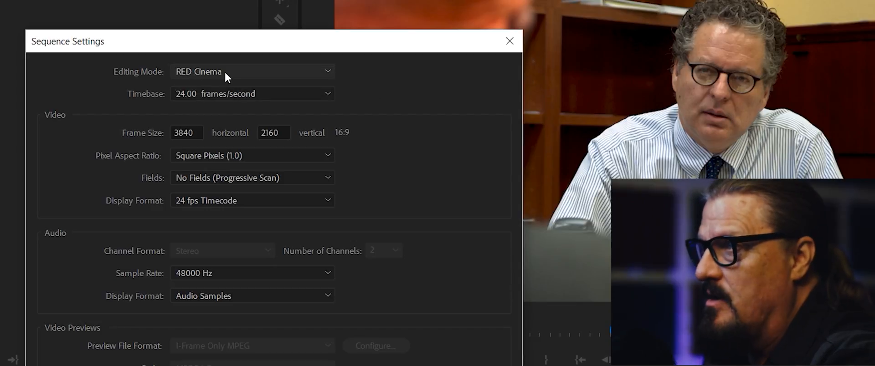
mouse_move(121, 79)
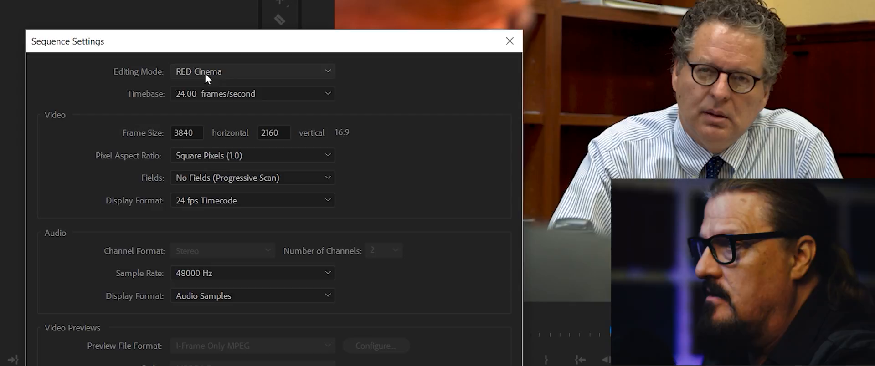
- Reach Sequence Settings and show the list of editing mode presets
scroll(down, 3)
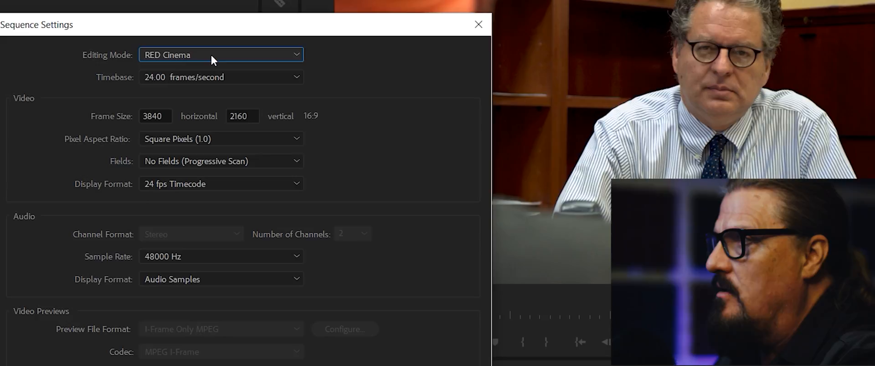
click(220, 55)
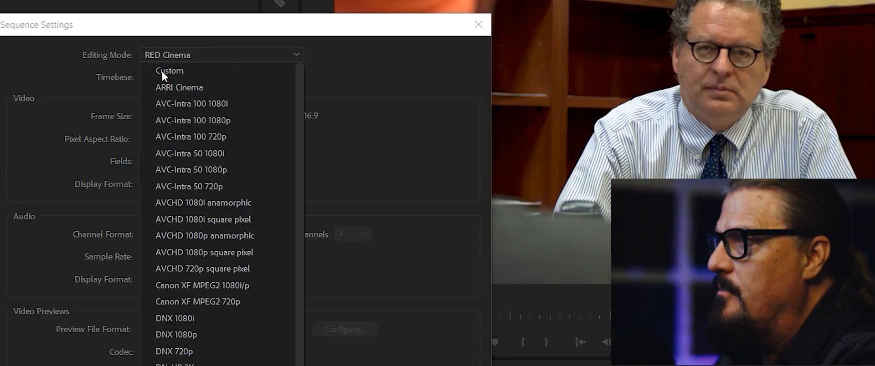
- Switch the editing mode from RED Cinema to Custom, keeping 24 fps and 3840x2160
click(170, 70)
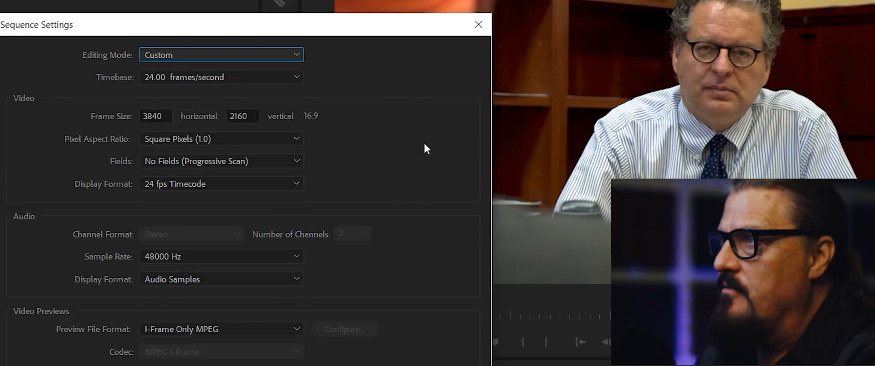
mouse_move(203, 92)
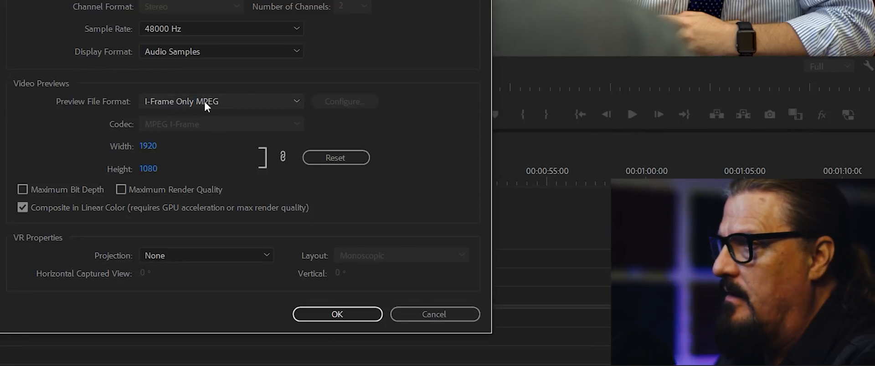
- Set the preview file format to GoPro CineForm (YUV 10-bit) and begin replacing the preview width
click(221, 102)
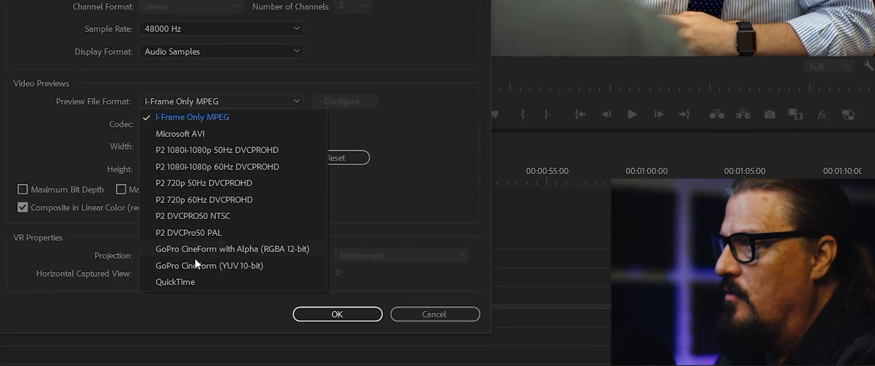
click(200, 267)
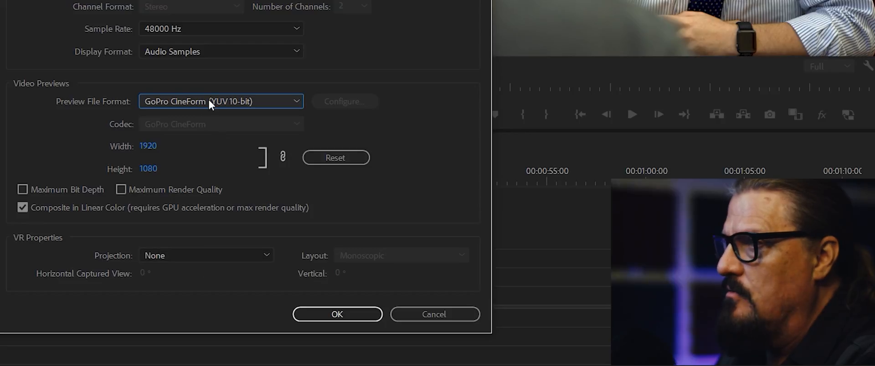
mouse_move(173, 156)
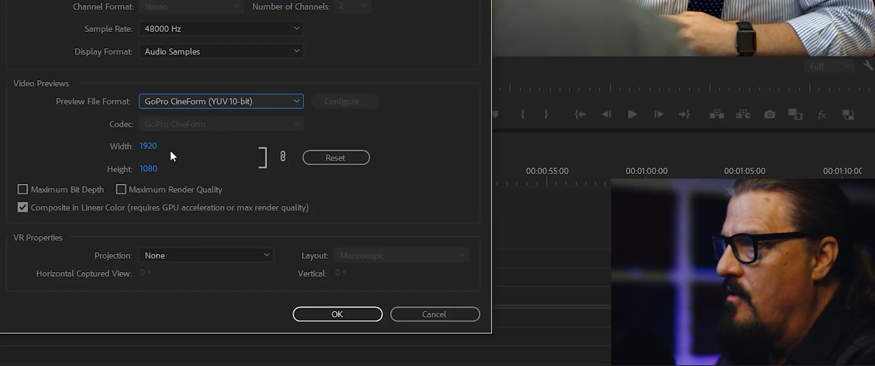
click(148, 146)
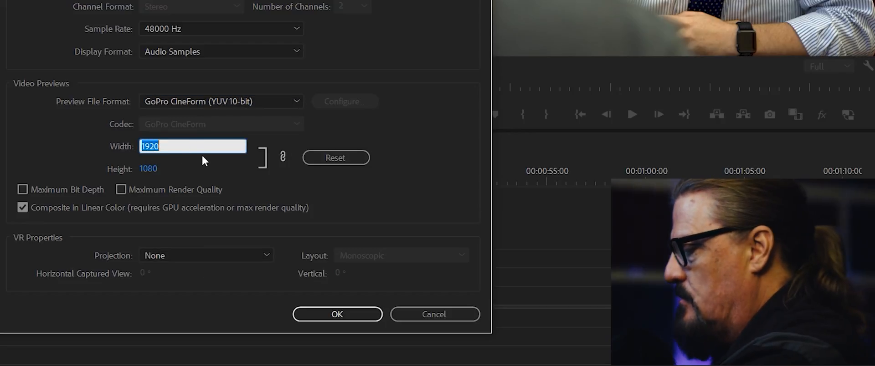
text(3840)
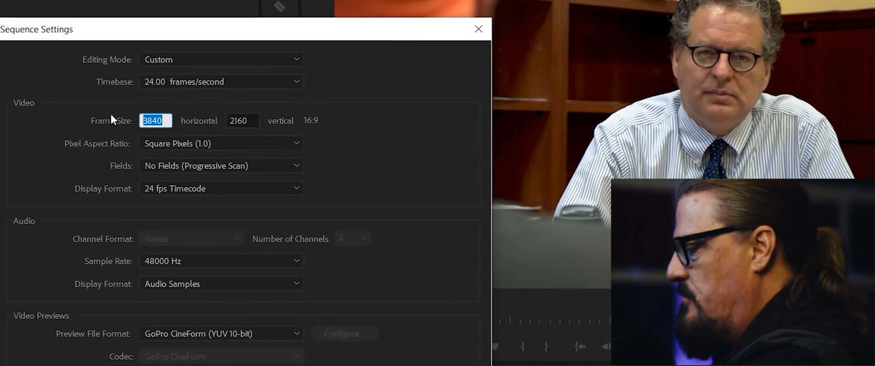
- Change the frame size to 4096x2160 and check the previews follow at 4096x2160
text(40)
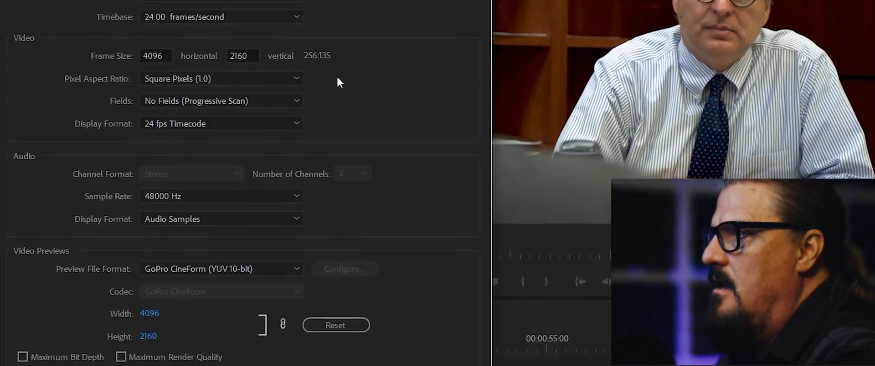
scroll(down, 3)
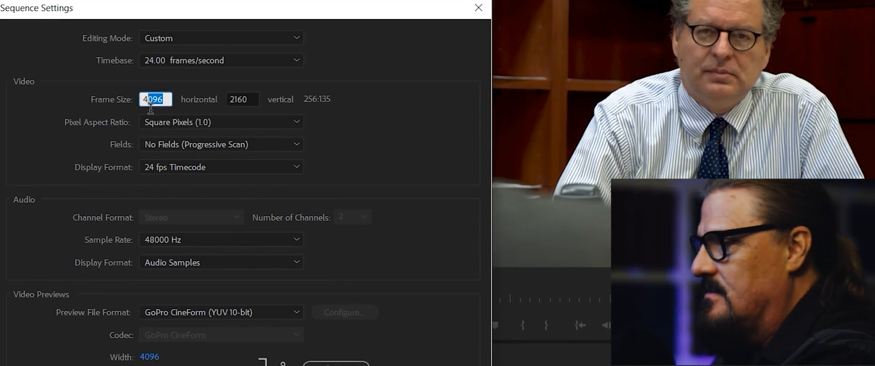
- Set the frame size to 4000x2160 and confirm preview width 4000 and height 2160
text(4000)
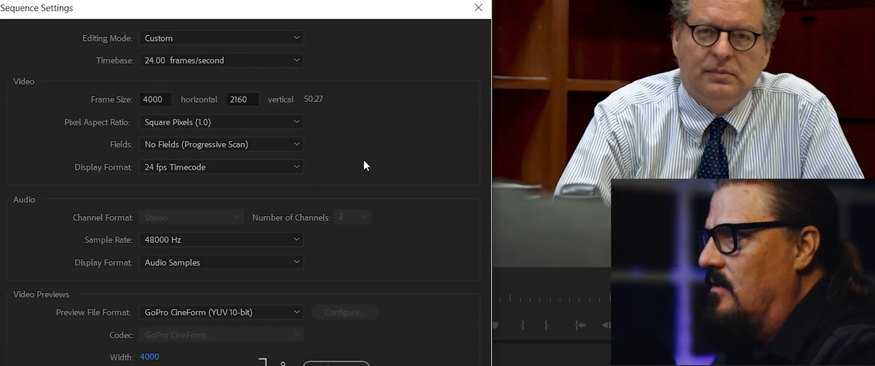
scroll(down, 3)
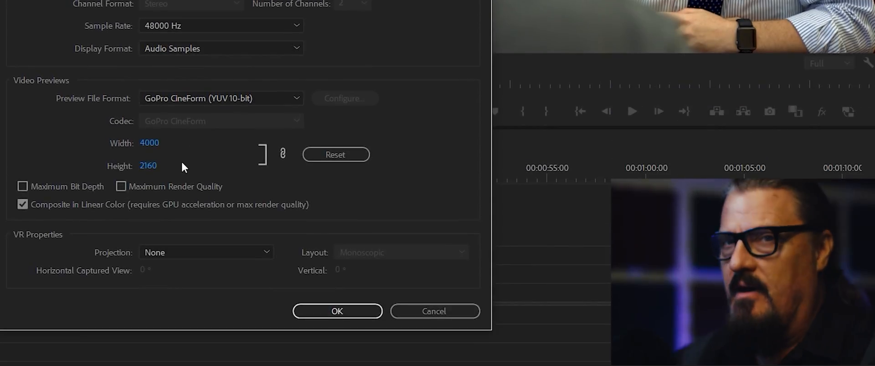